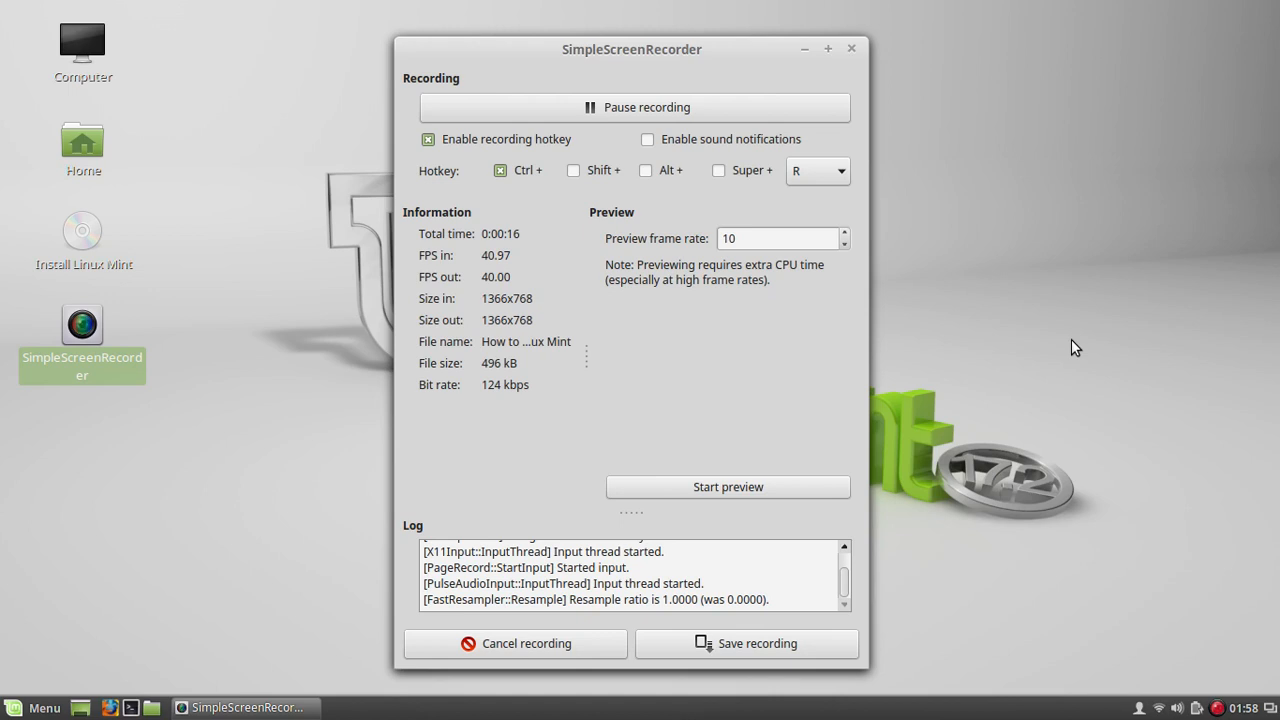
mouse_move(280, 516)
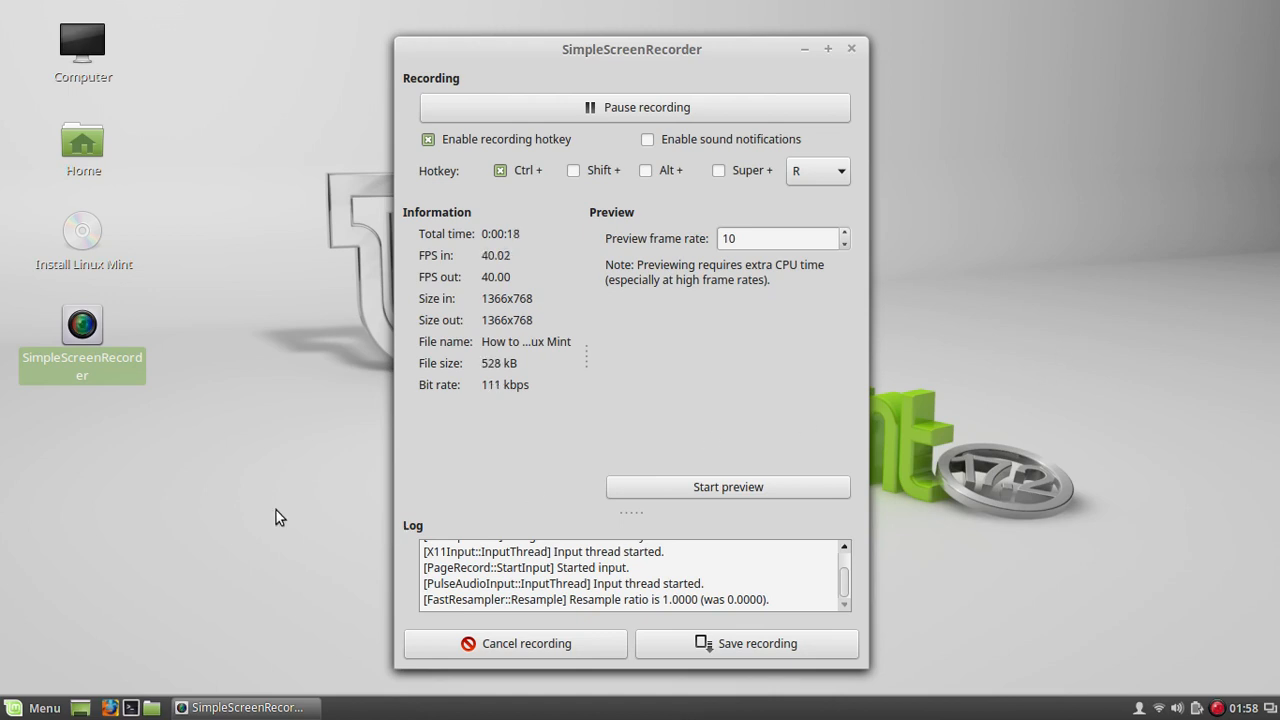
mouse_move(148, 504)
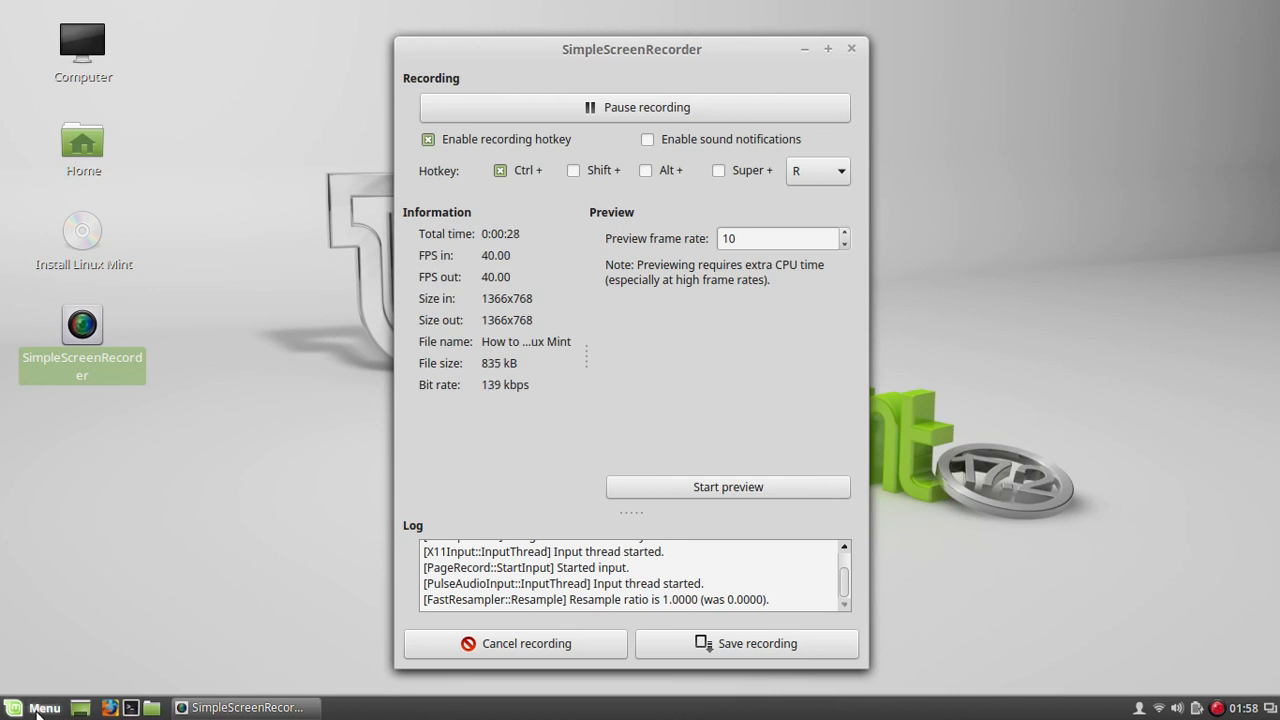
Search the Menu for "mous" to find Mouse and Touchpad settings
left_click(38, 708)
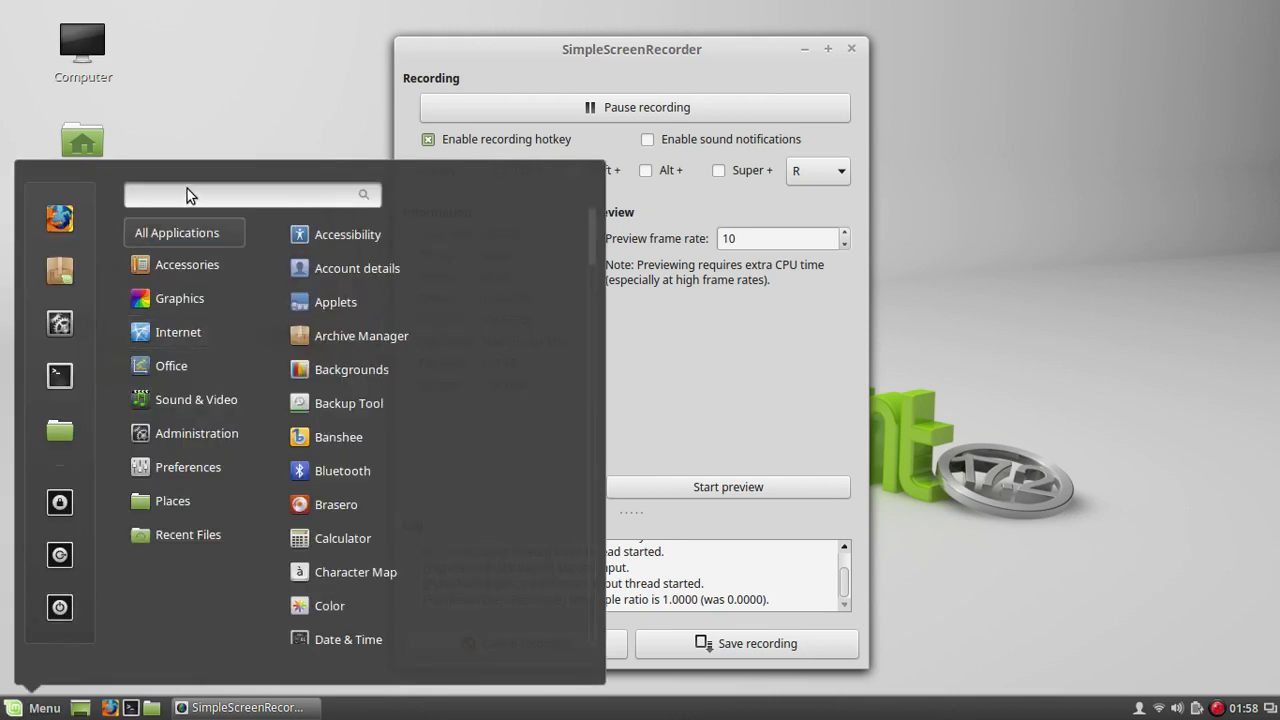
type("mous")
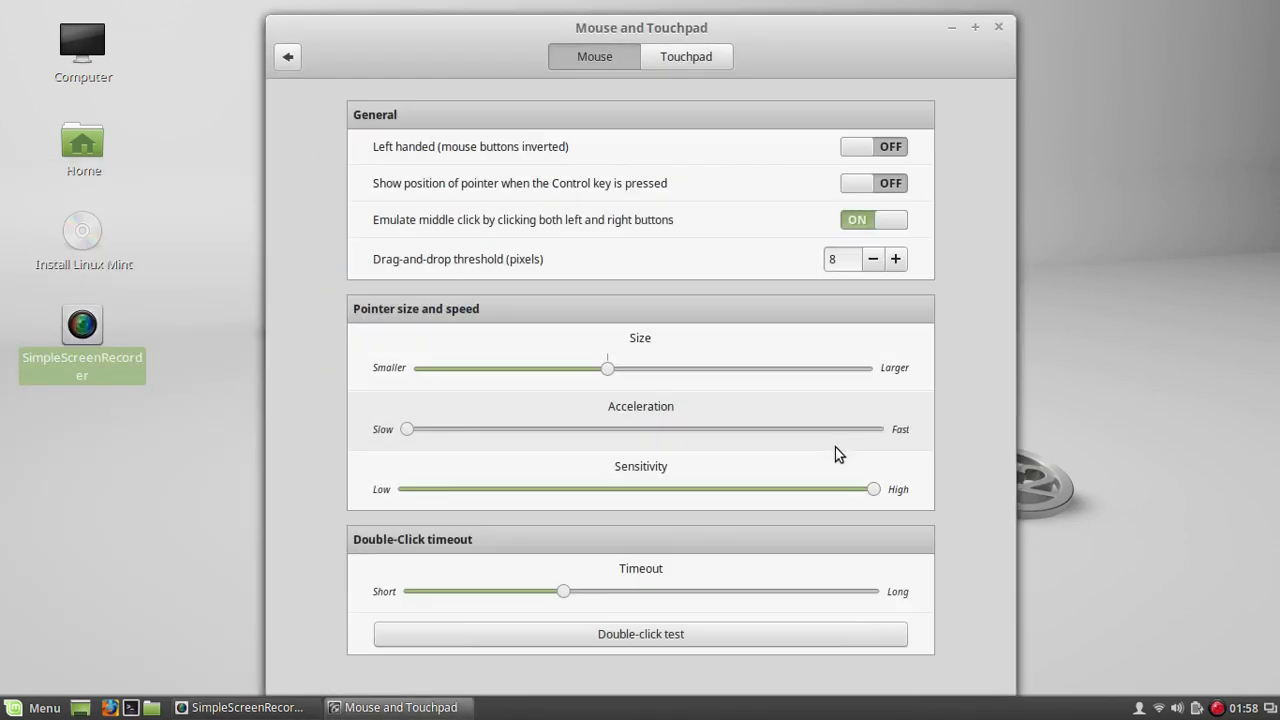
mouse_move(650, 384)
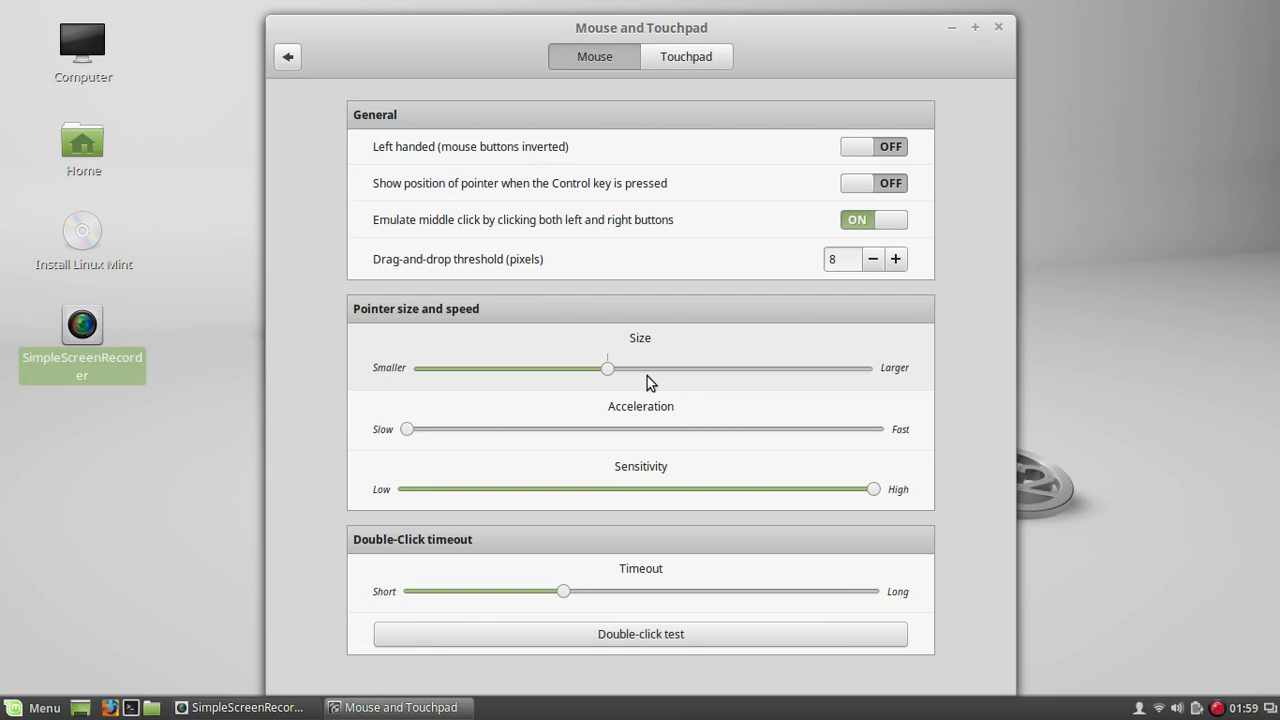
mouse_move(994, 220)
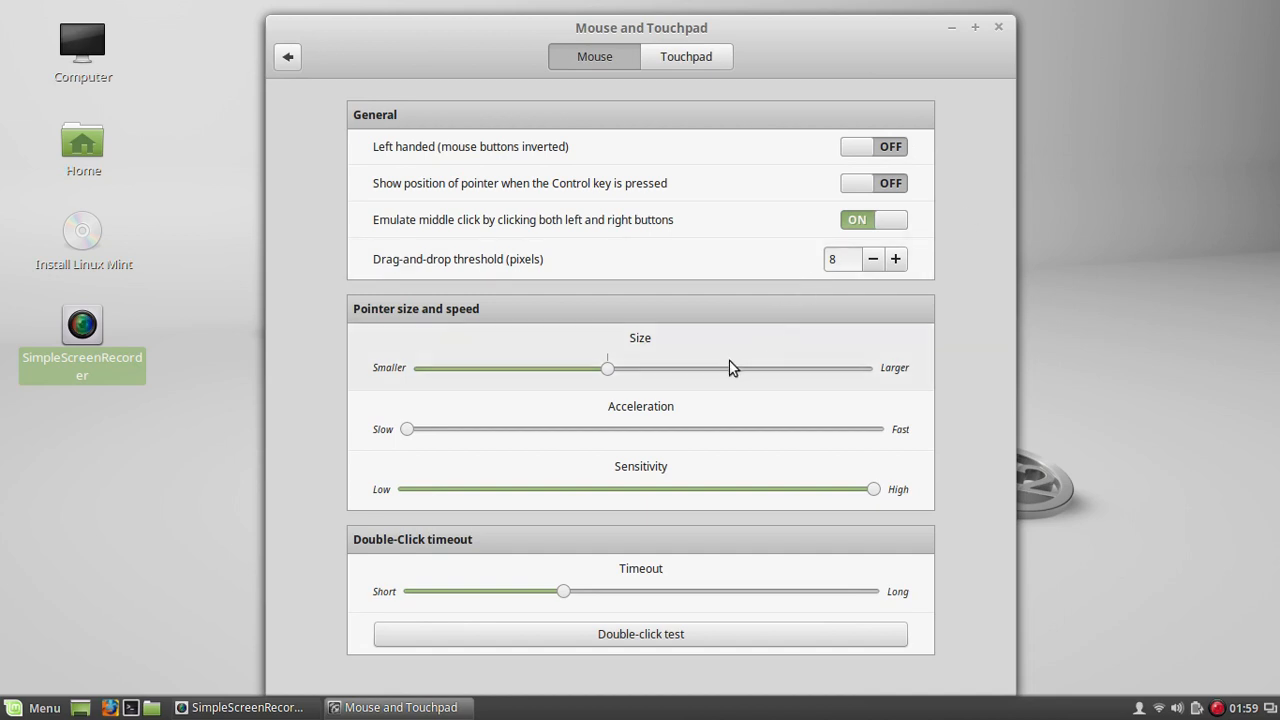
mouse_move(610, 610)
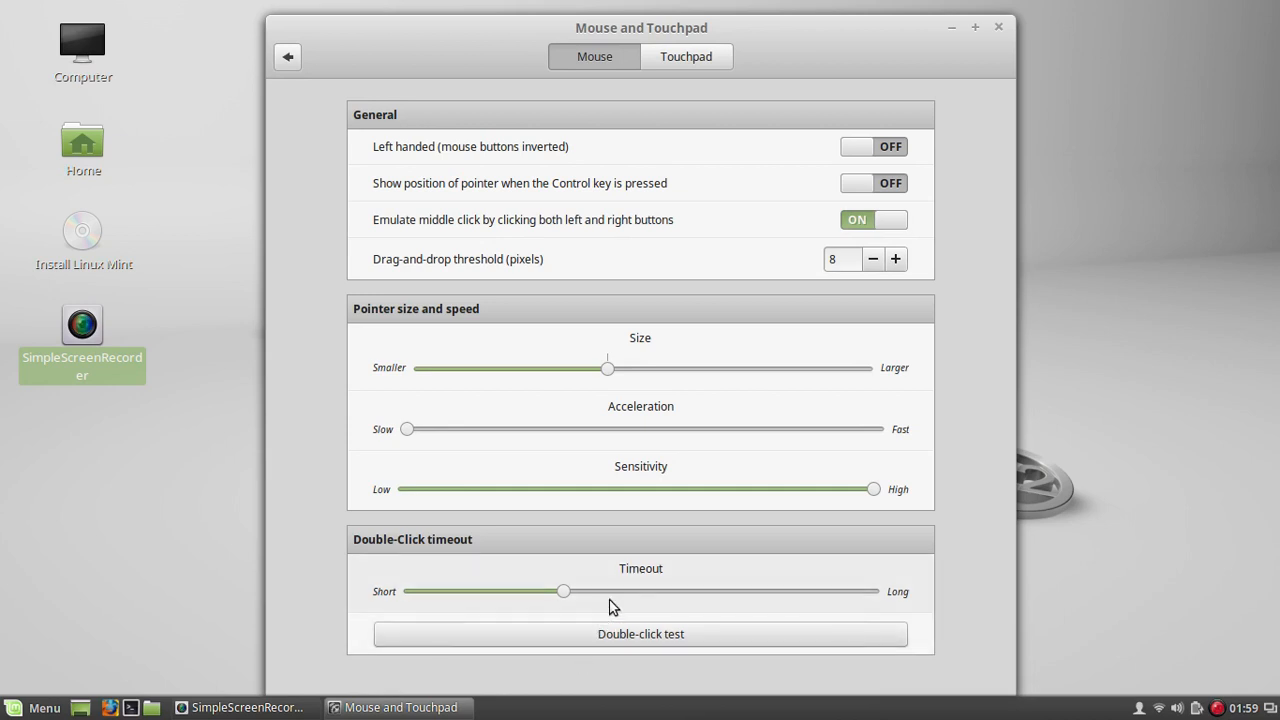
mouse_move(710, 48)
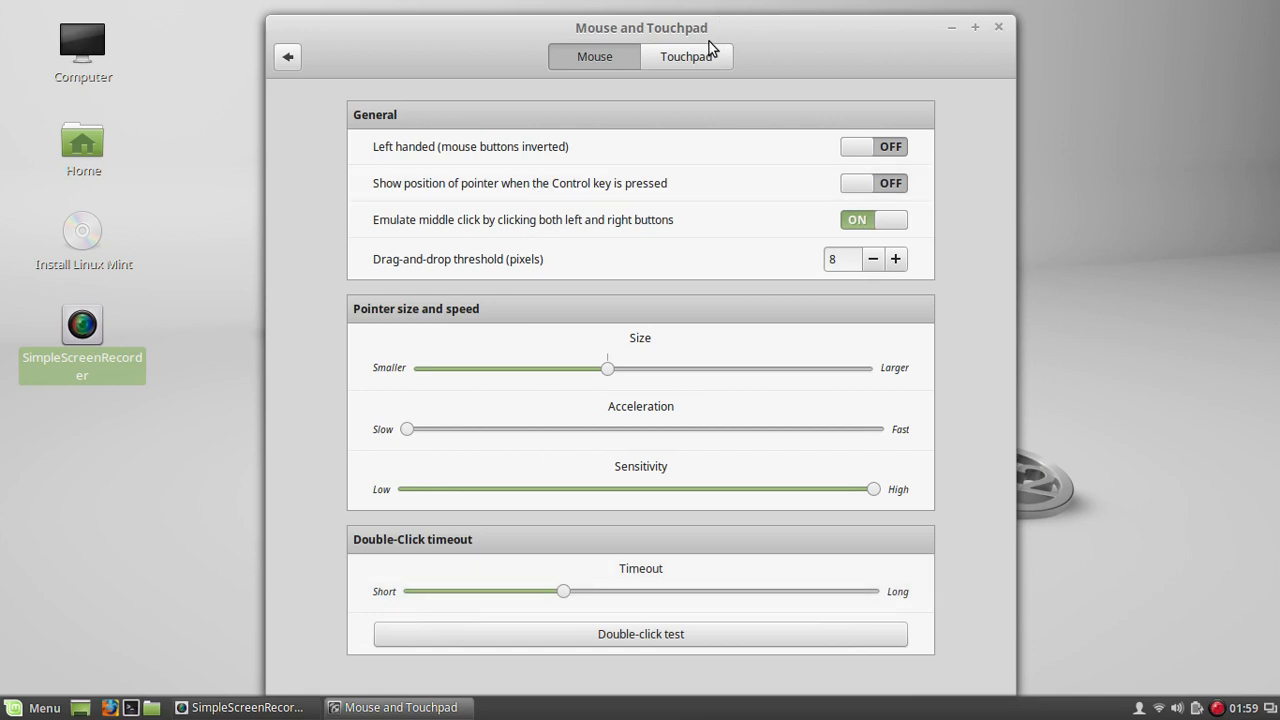
Show the Touchpad settings instead of the mouse options
left_click(686, 56)
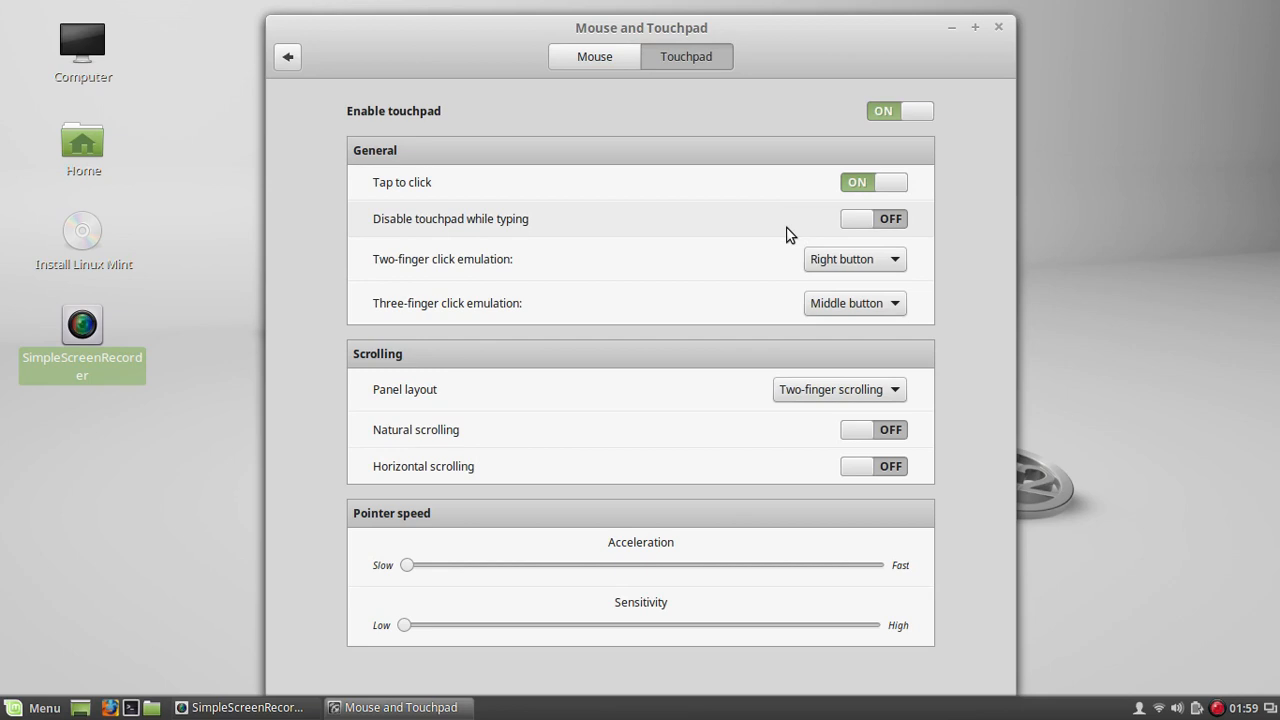
mouse_move(730, 302)
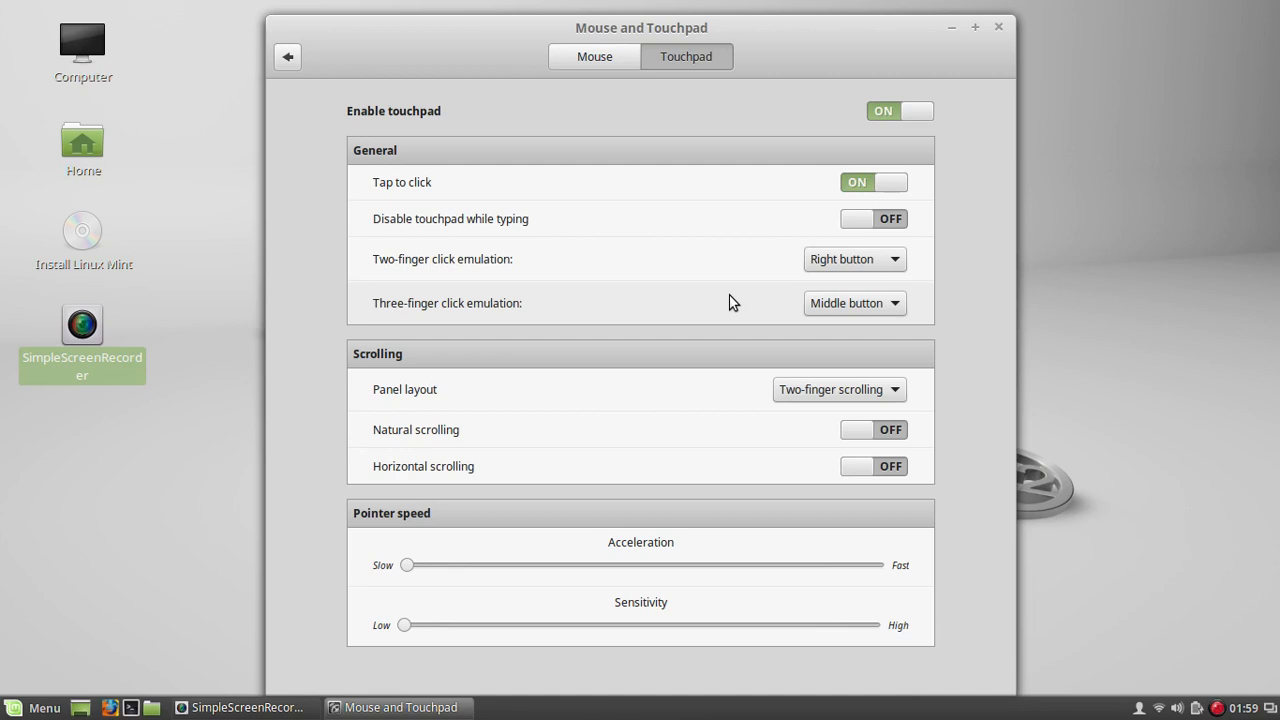
mouse_move(810, 400)
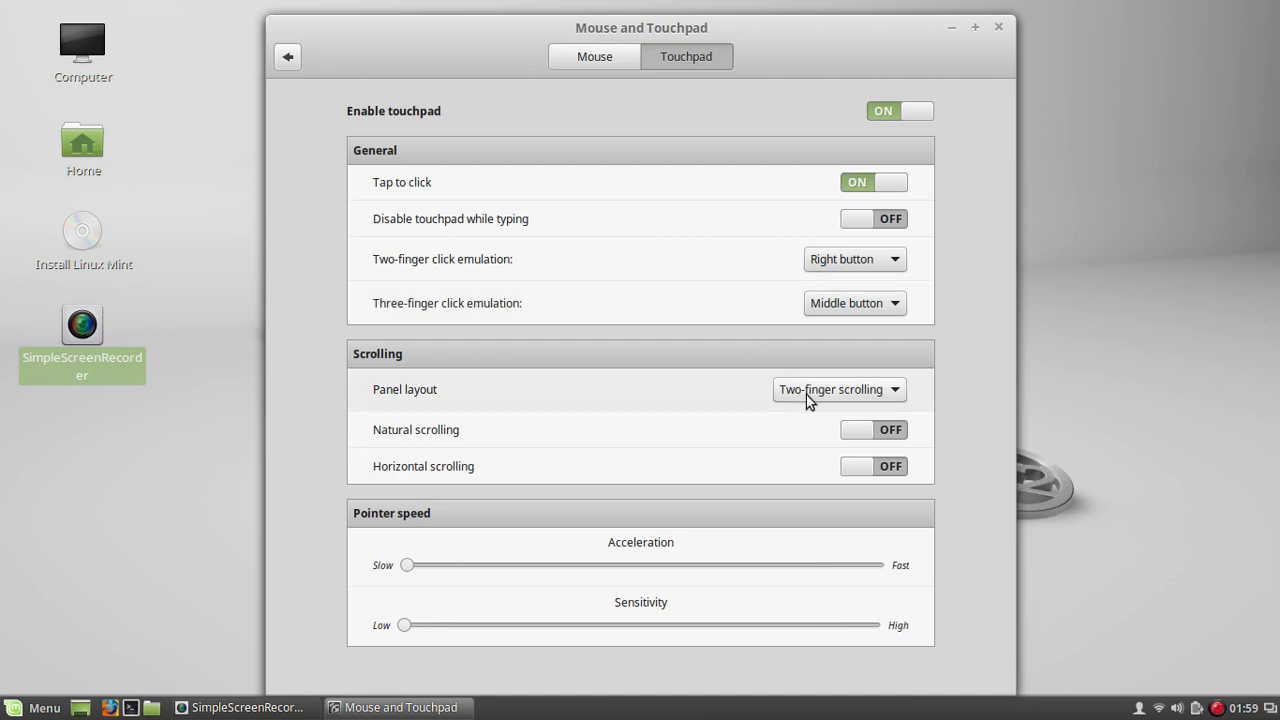
Set the touchpad scrolling Panel layout to Two-finger scrolling
left_click(838, 388)
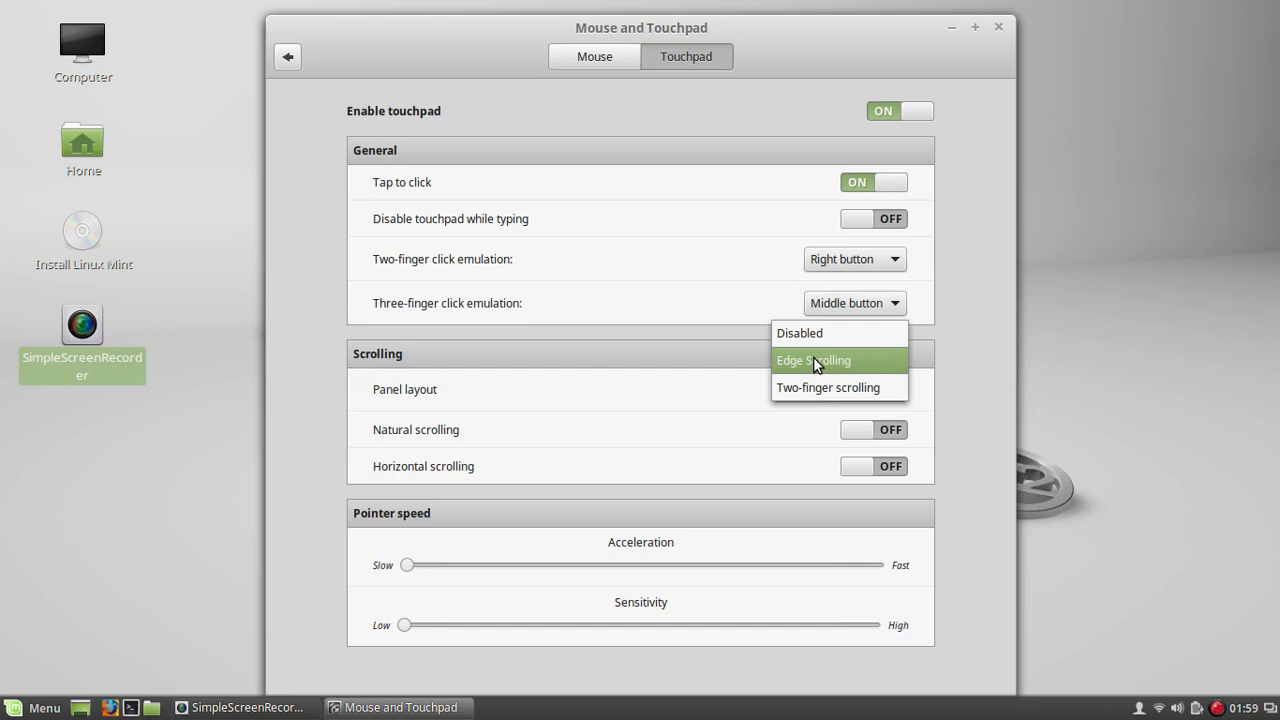
mouse_move(828, 388)
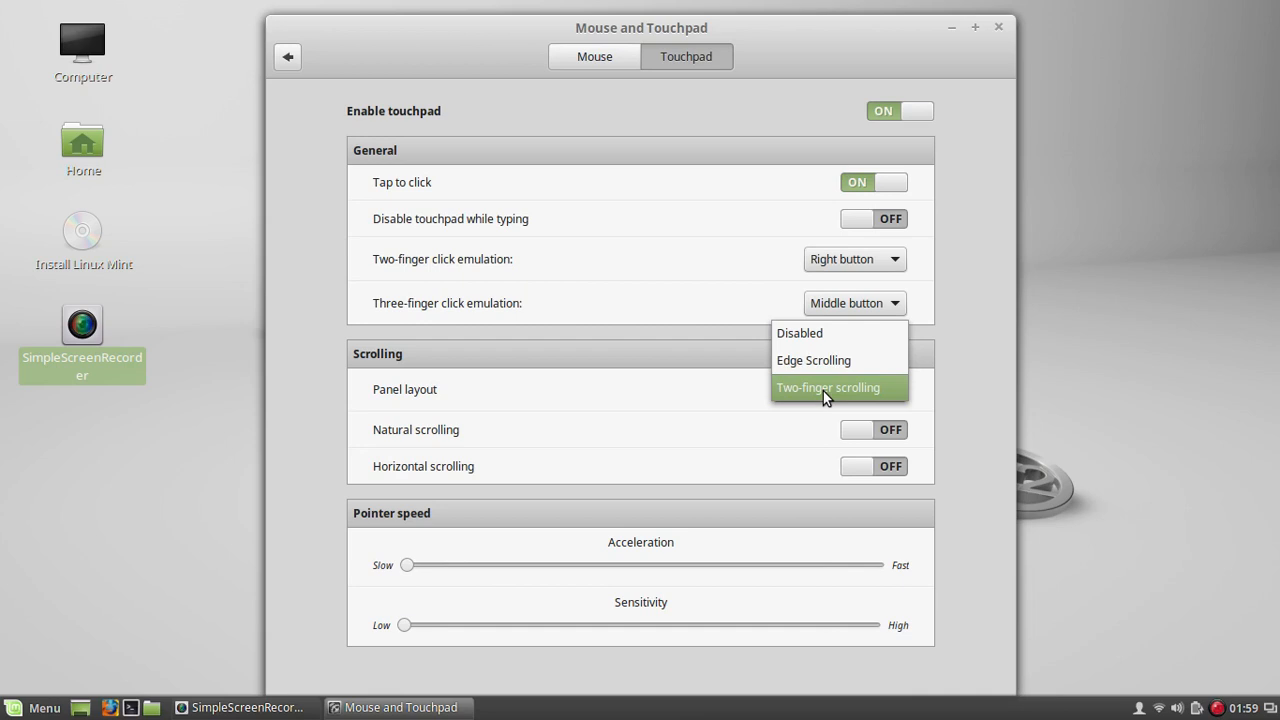
left_click(828, 388)
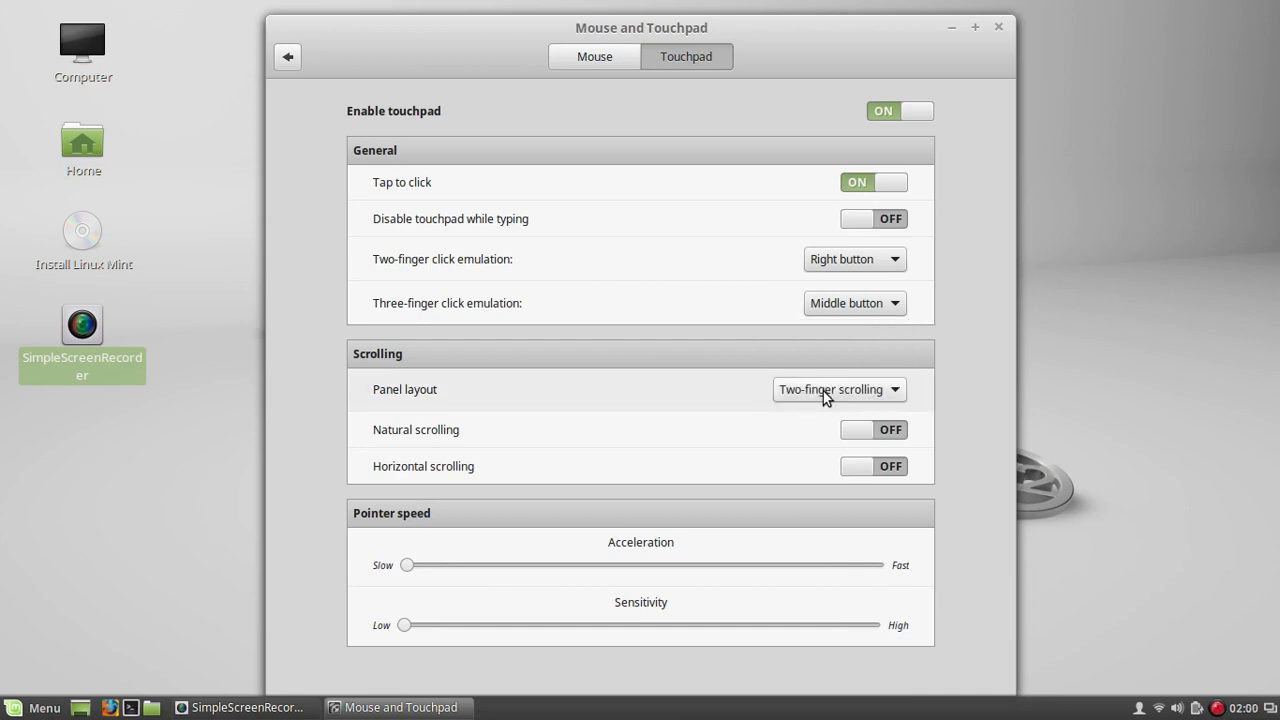
mouse_move(520, 442)
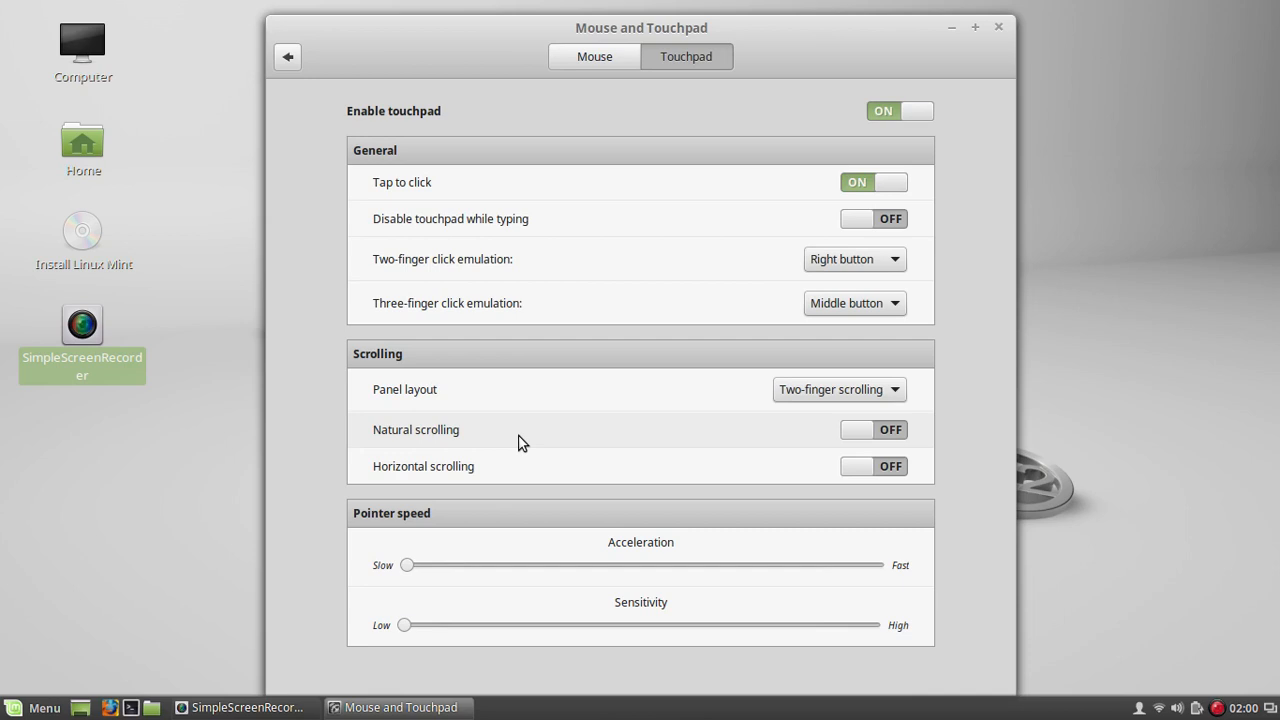
mouse_move(518, 436)
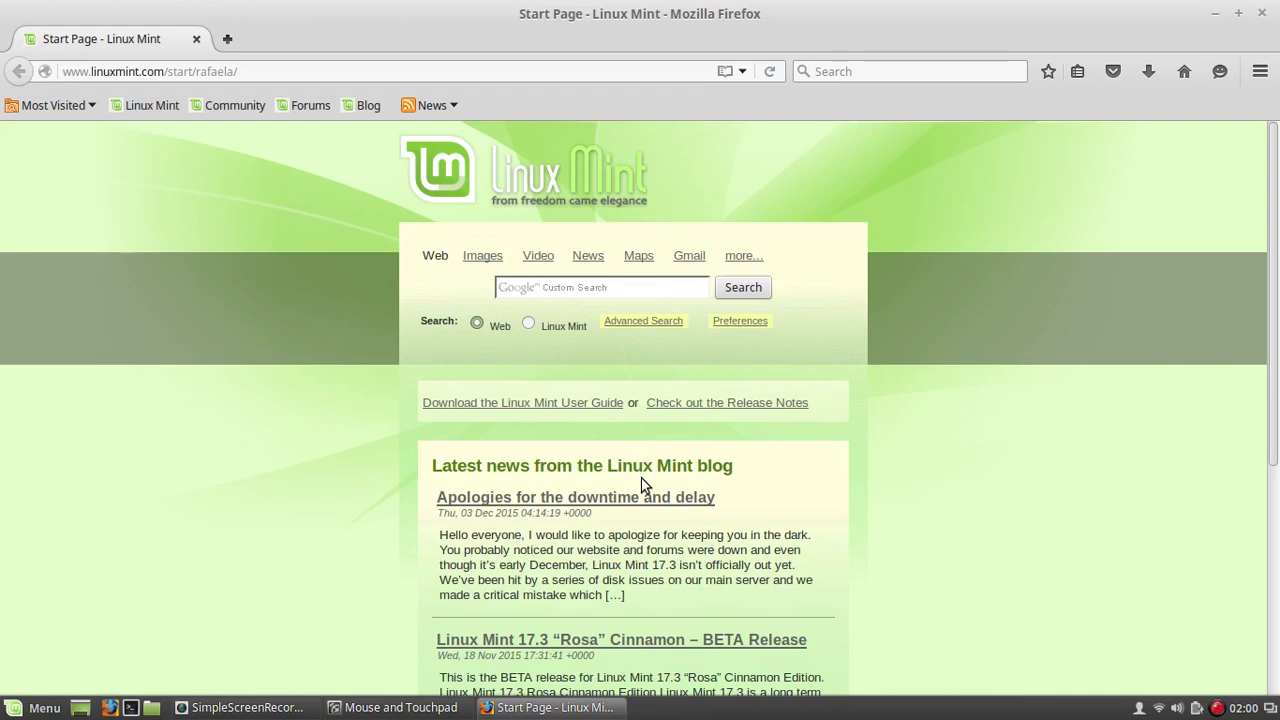
scroll("down", 3)
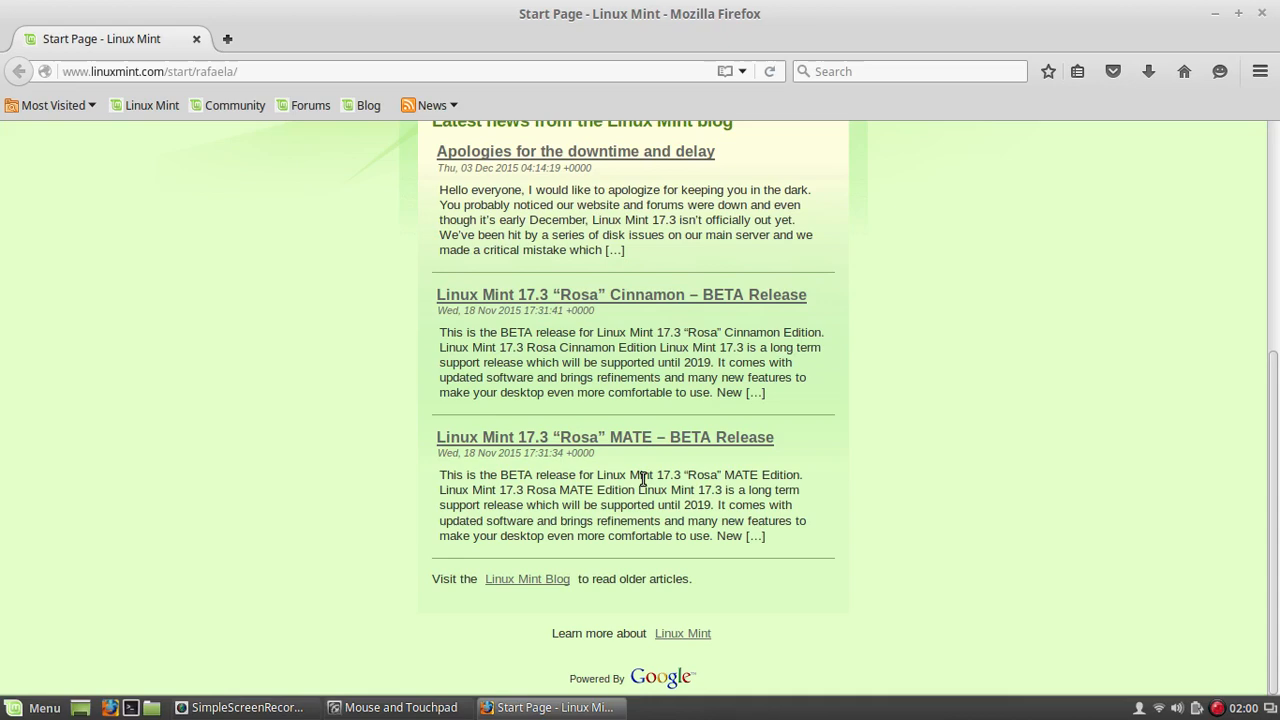
scroll("up", 3)
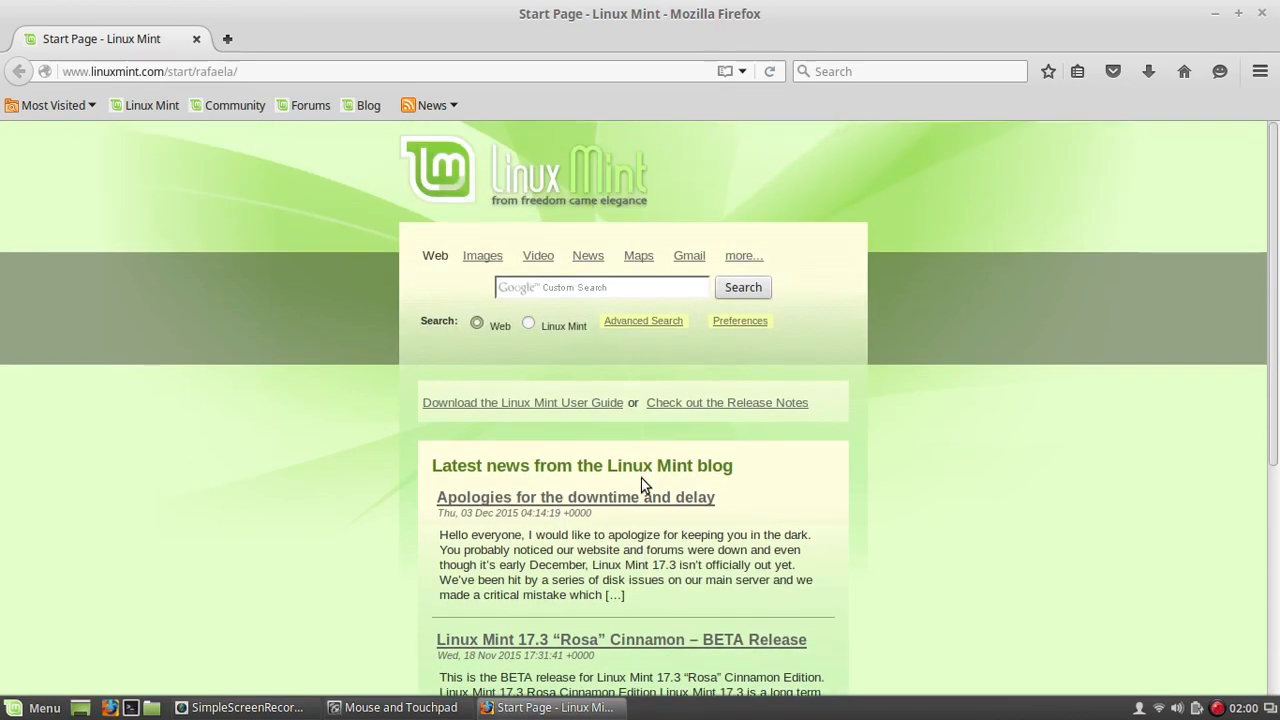
scroll("down", 3)
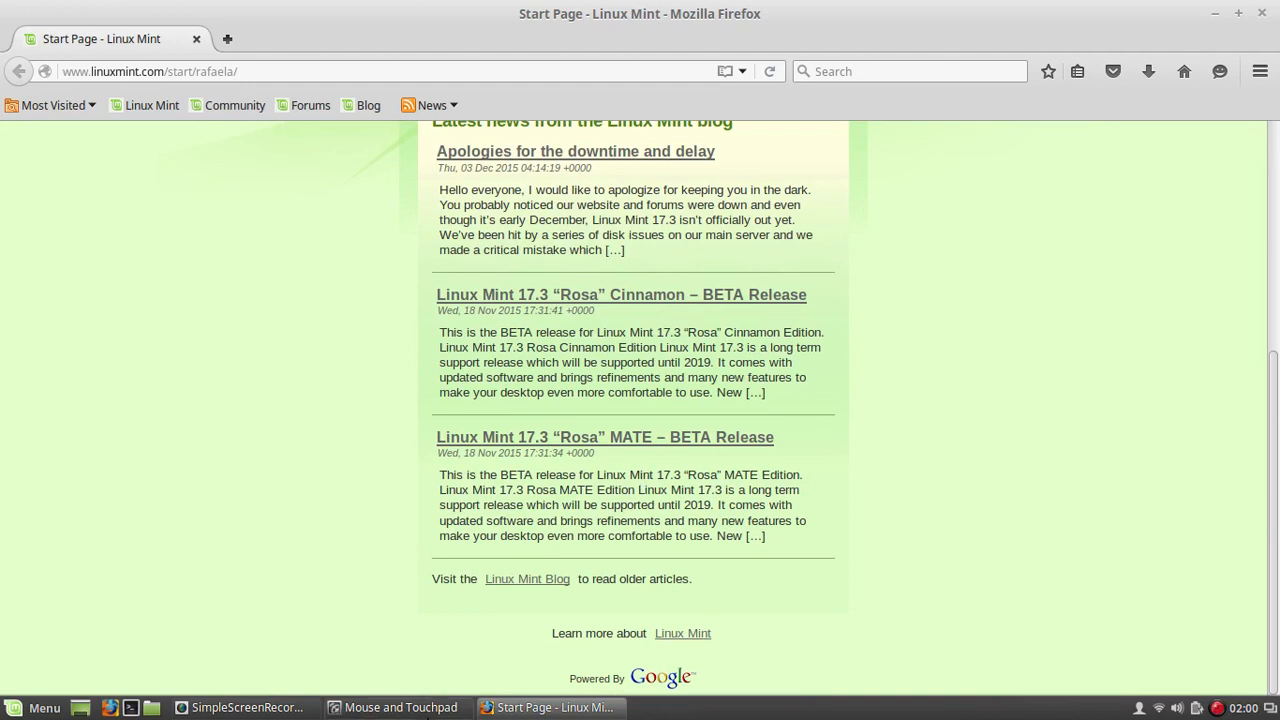
left_click(400, 708)
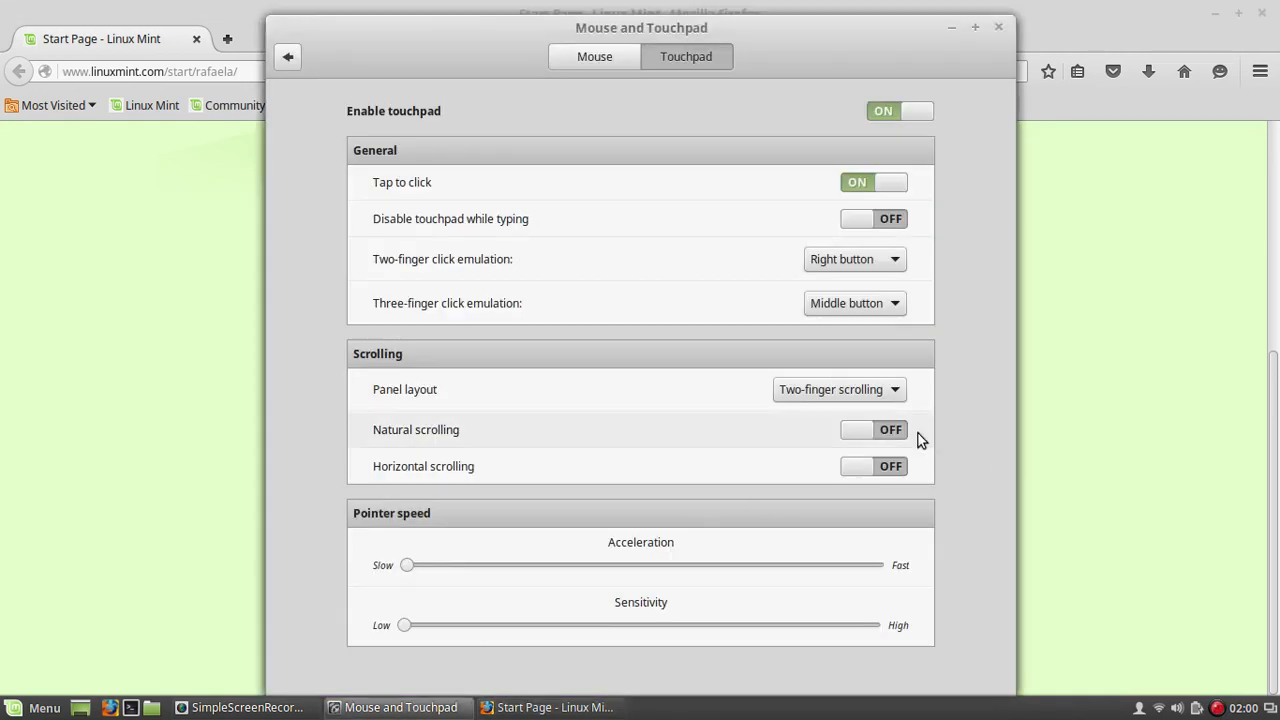
mouse_move(876, 438)
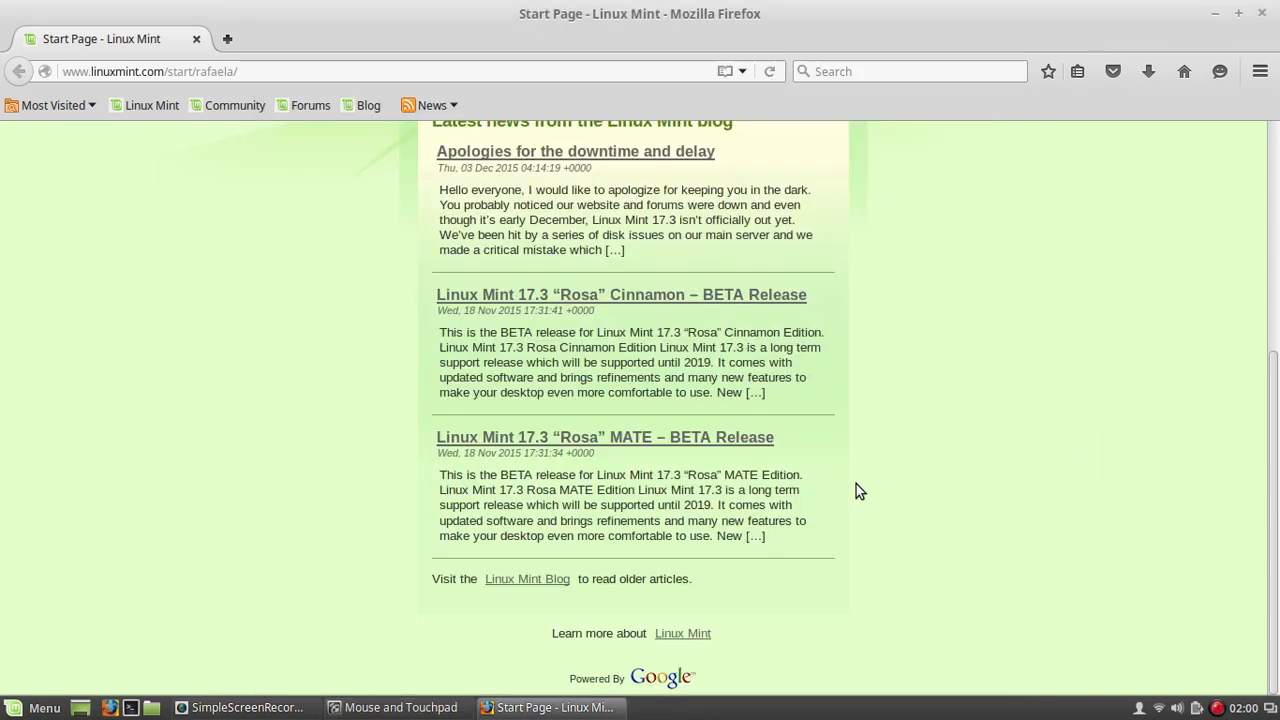
scroll("up", 3)
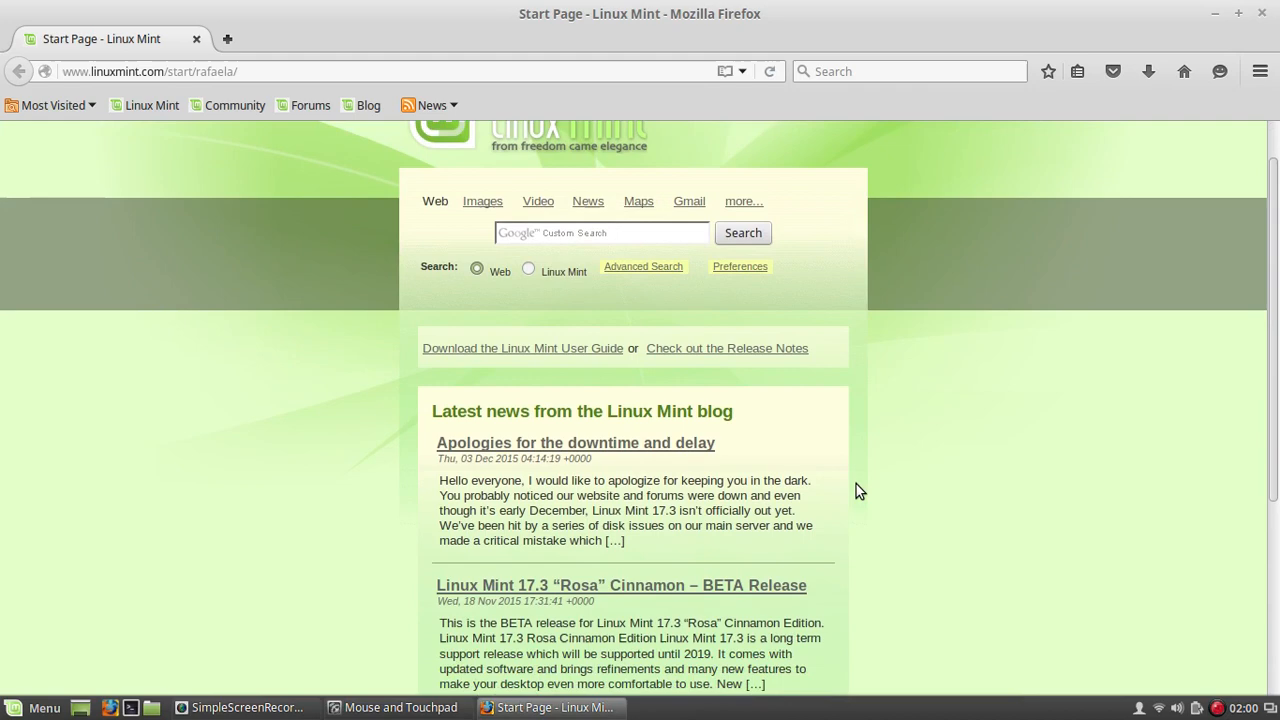
scroll("down", 3)
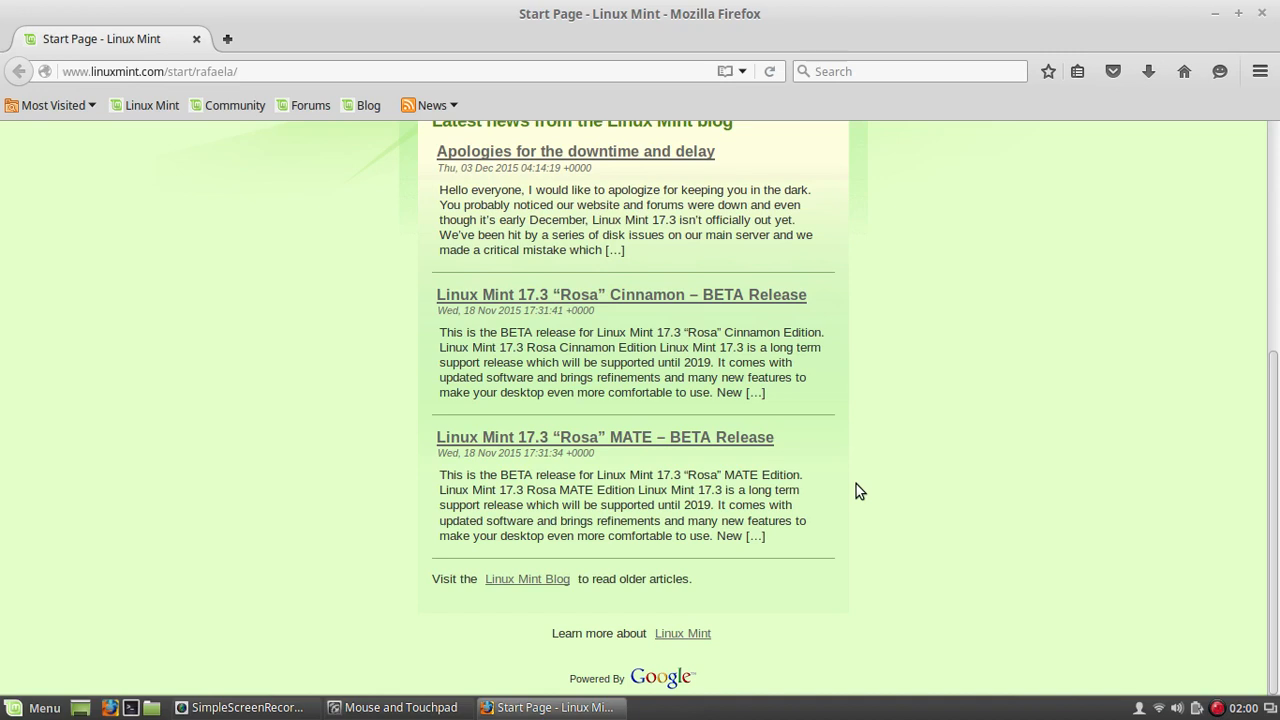
mouse_move(390, 708)
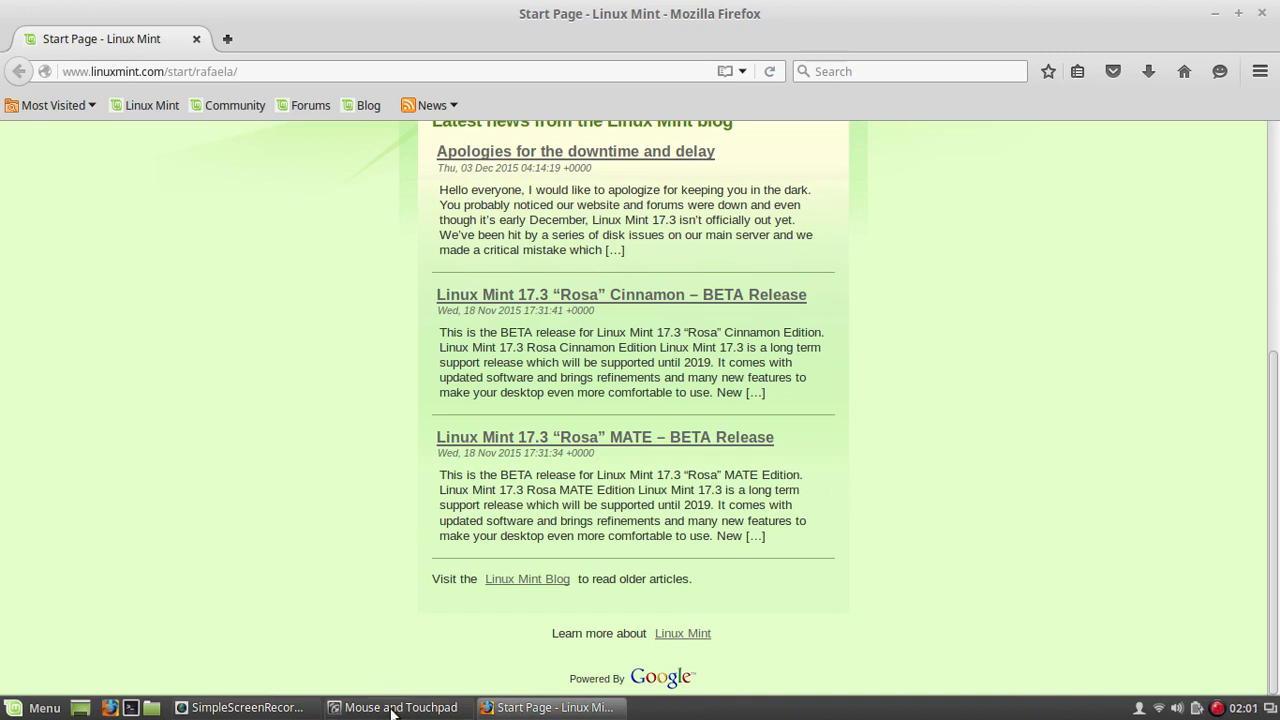
Return to the Touchpad settings and turn Natural scrolling ON
left_click(400, 708)
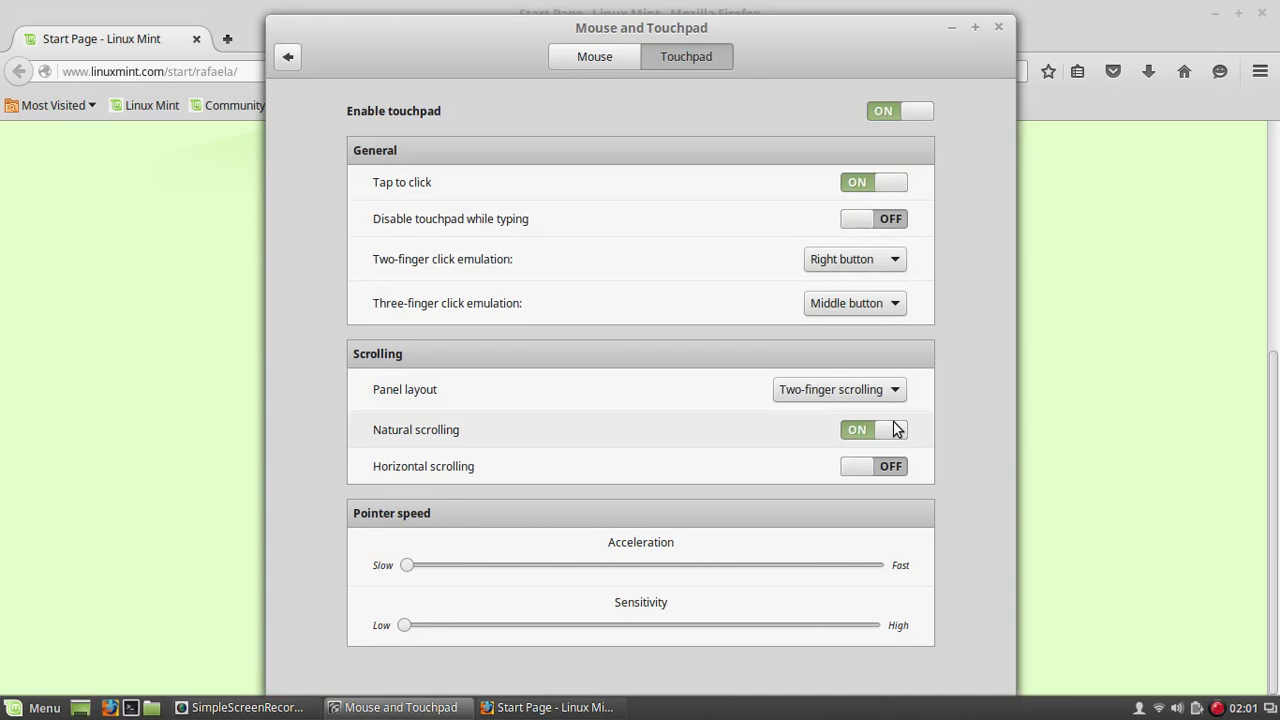
mouse_move(848, 476)
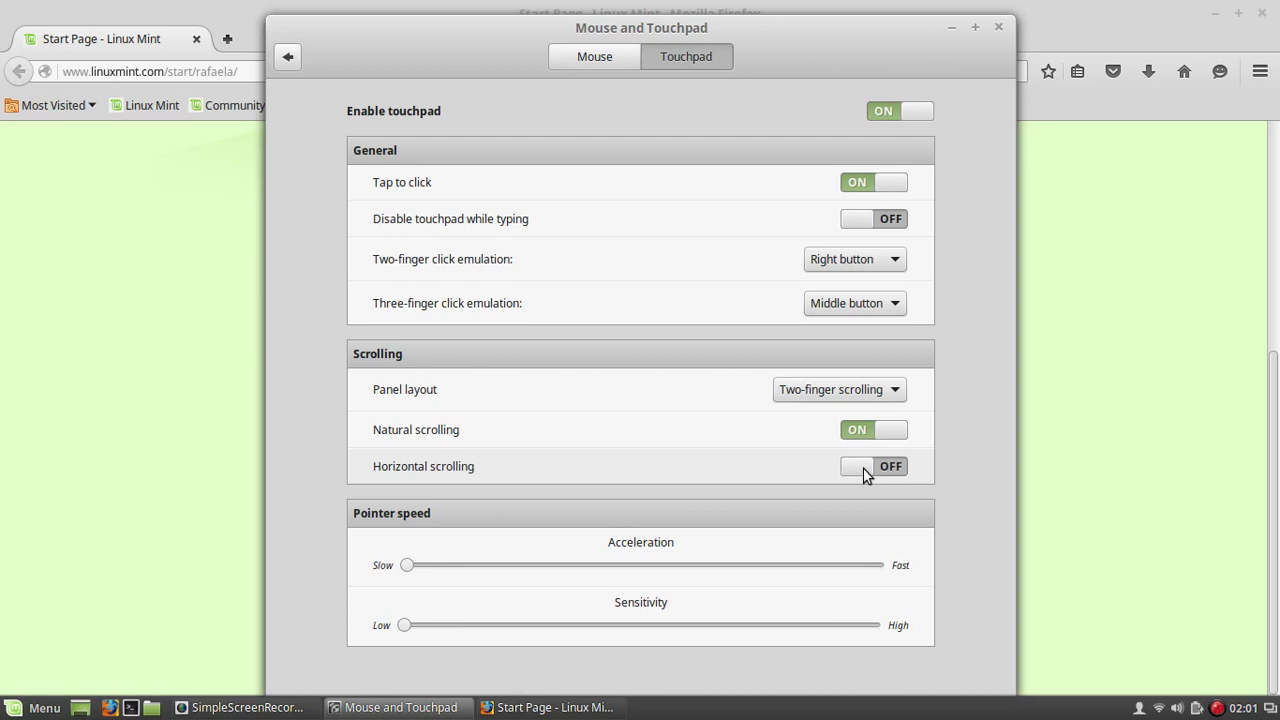
mouse_move(588, 476)
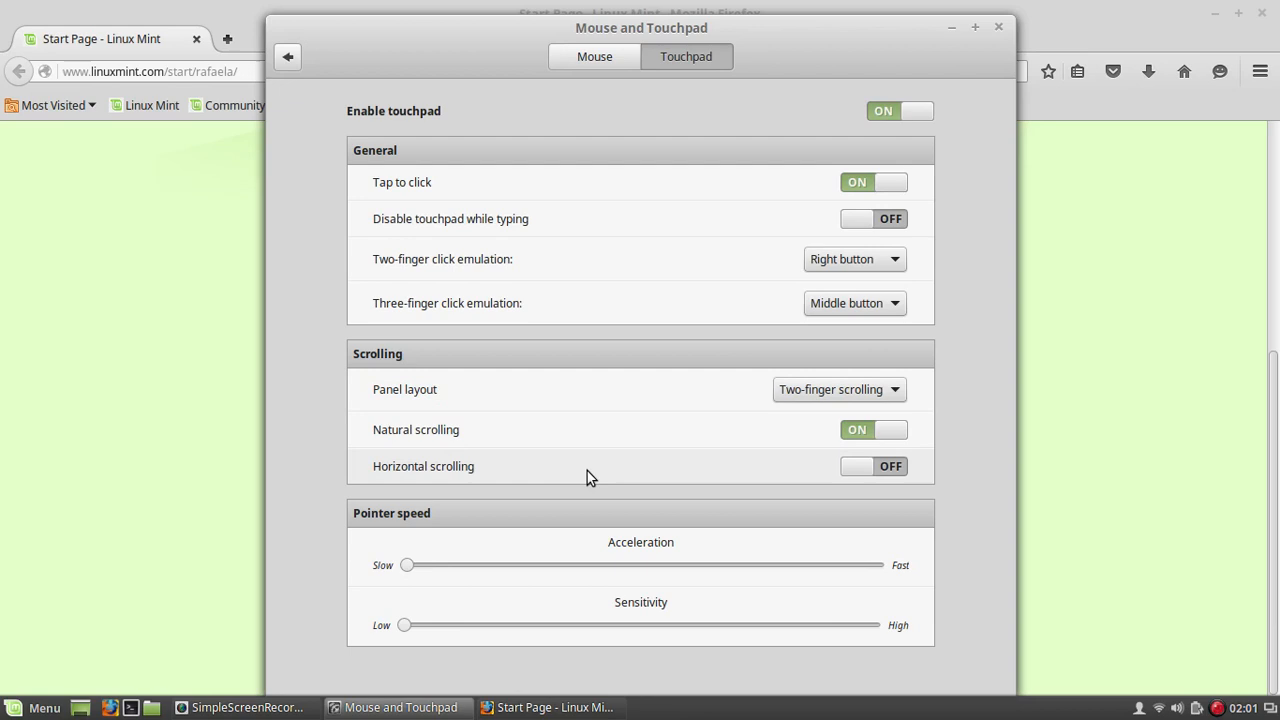
mouse_move(504, 272)
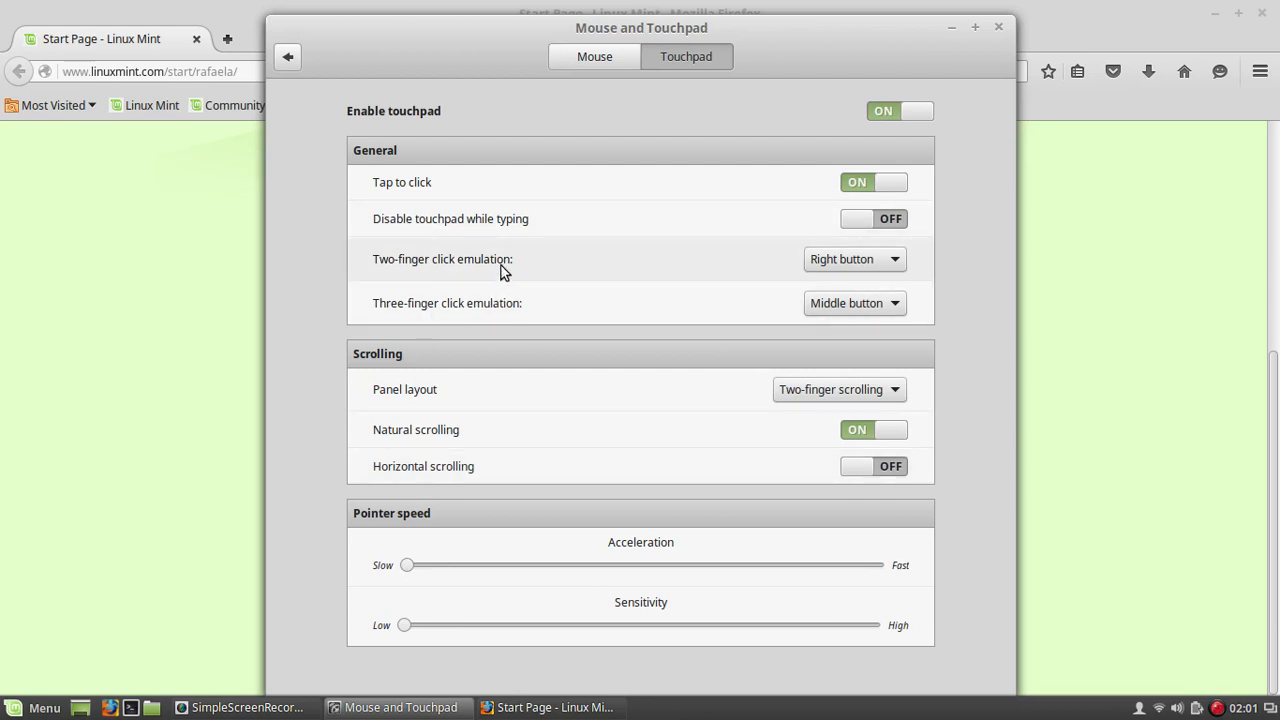
mouse_move(870, 334)
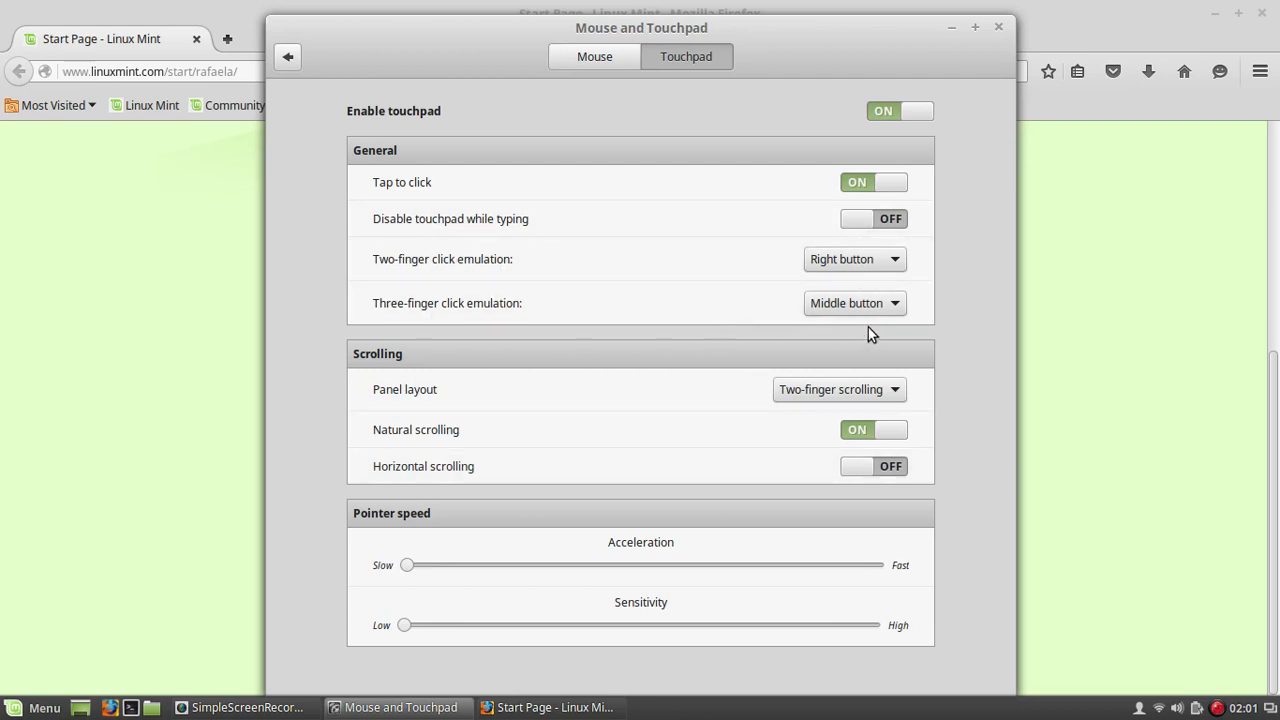
left_click(856, 304)
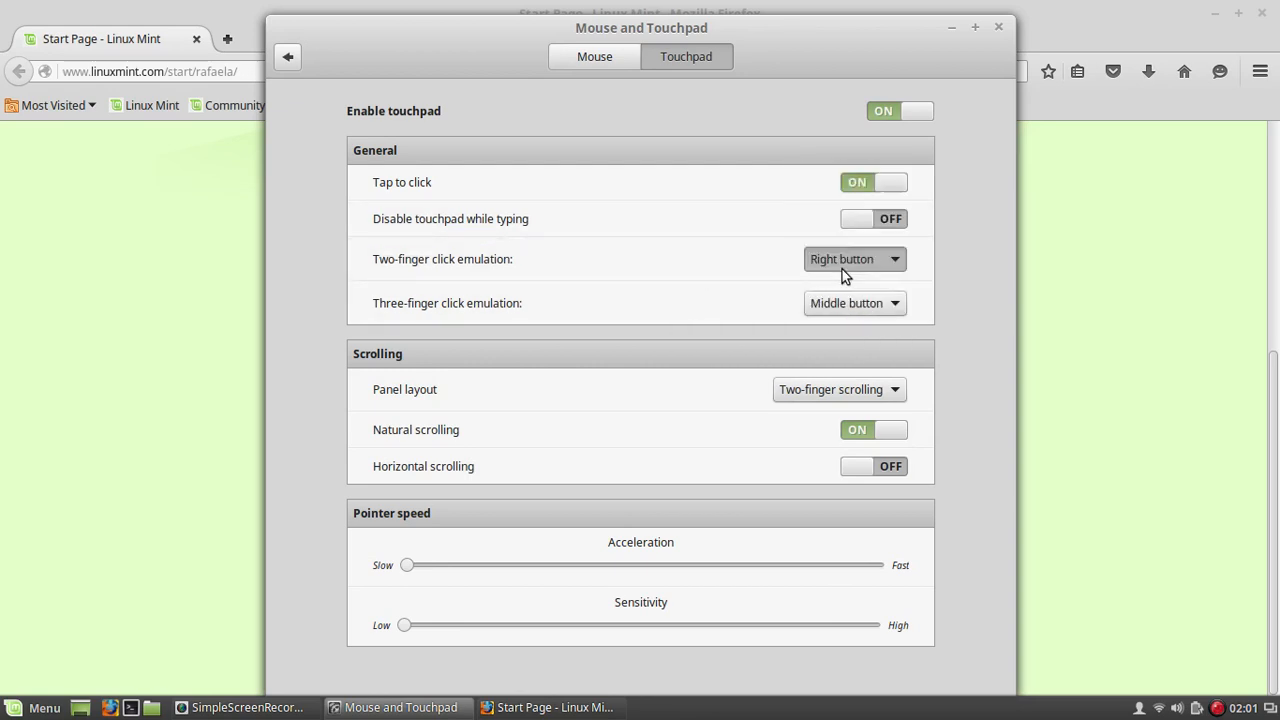
mouse_move(630, 482)
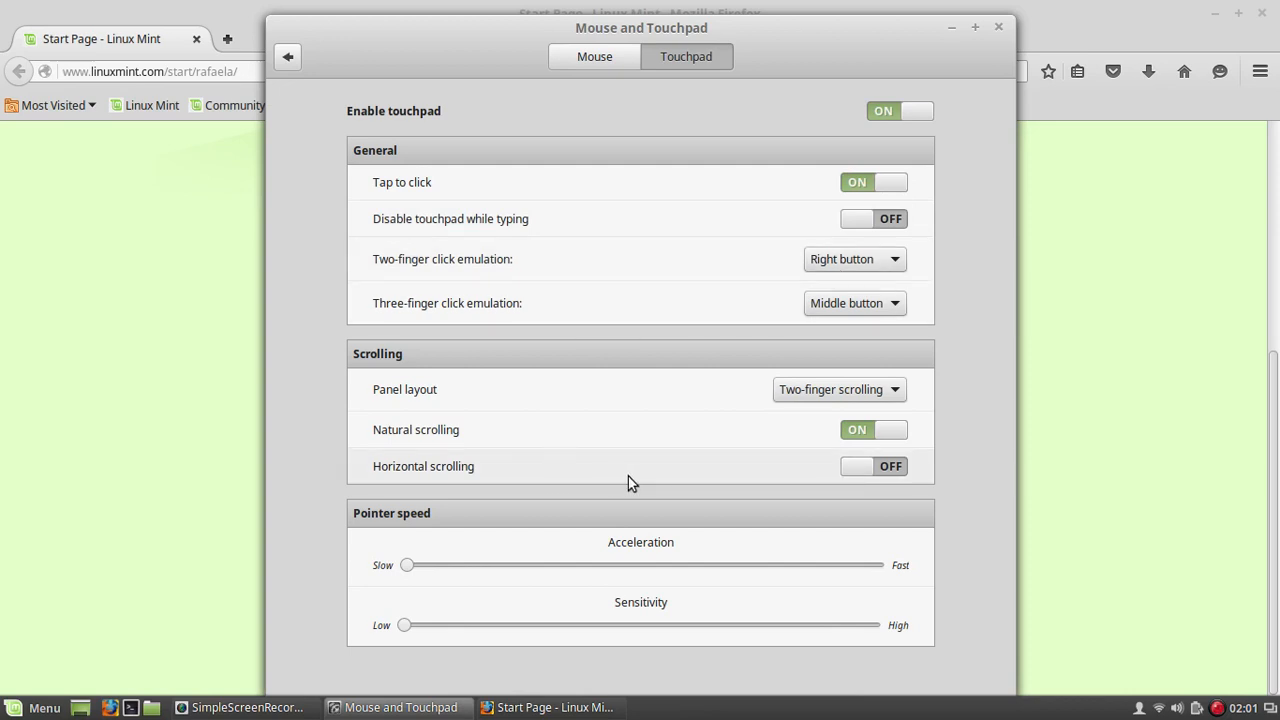
mouse_move(700, 94)
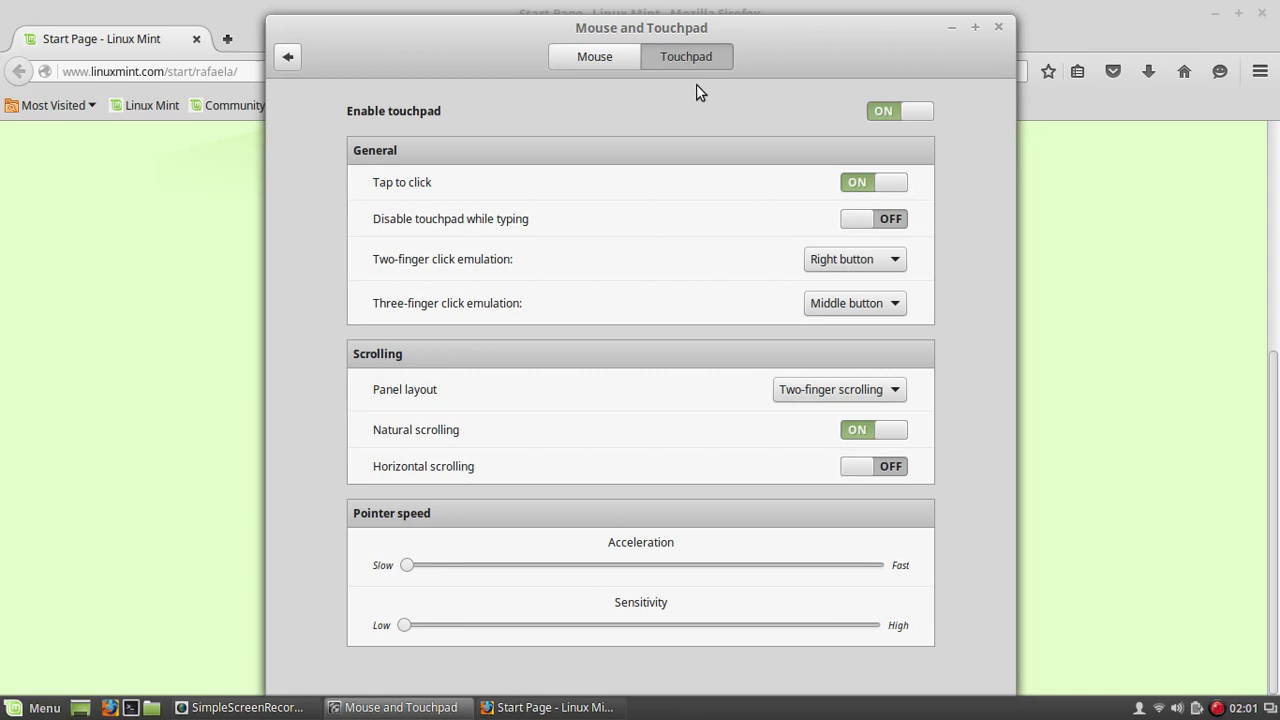
Review the Mouse options, then close Mouse and Touchpad to reveal Firefox
left_click(594, 56)
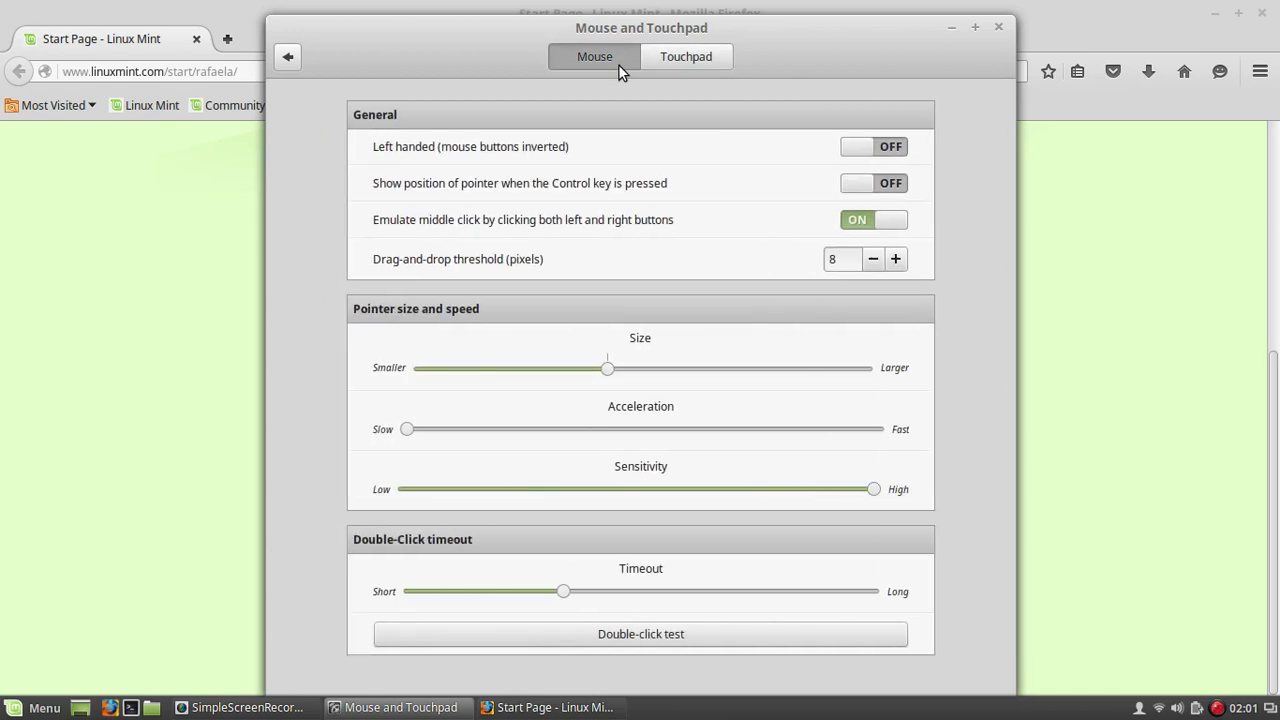
mouse_move(716, 658)
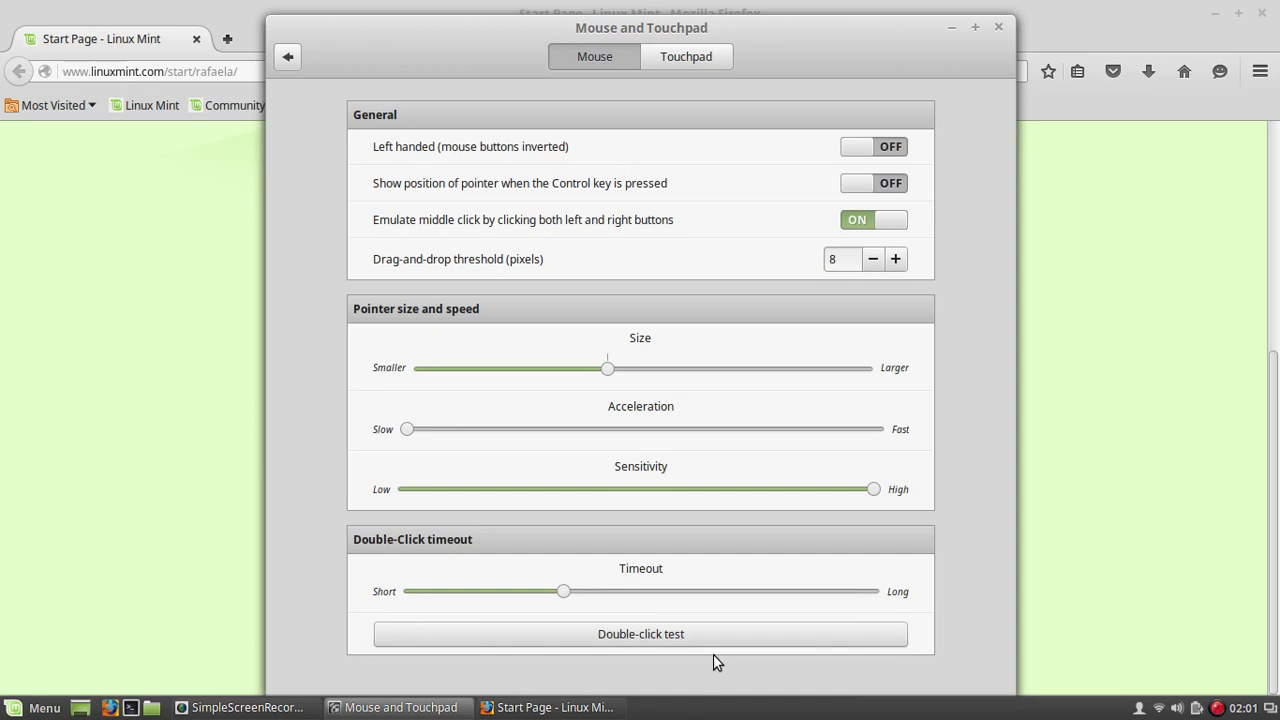
mouse_move(1004, 24)
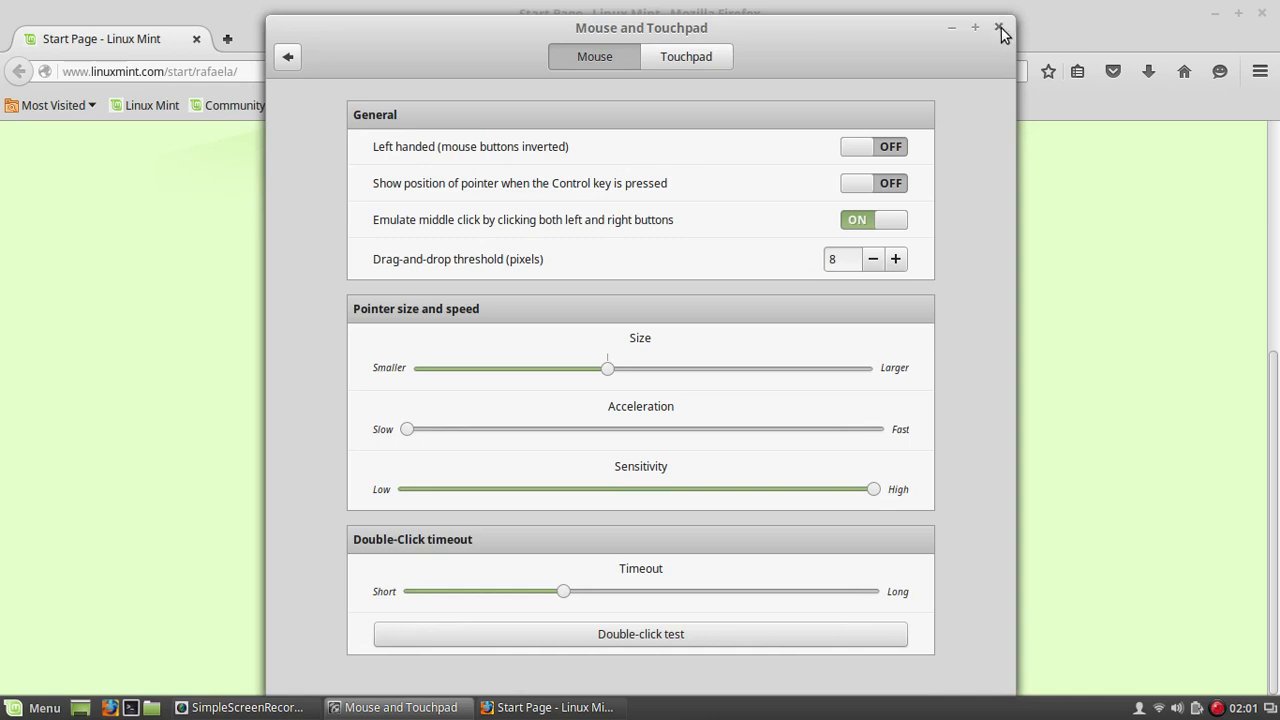
left_click(1000, 28)
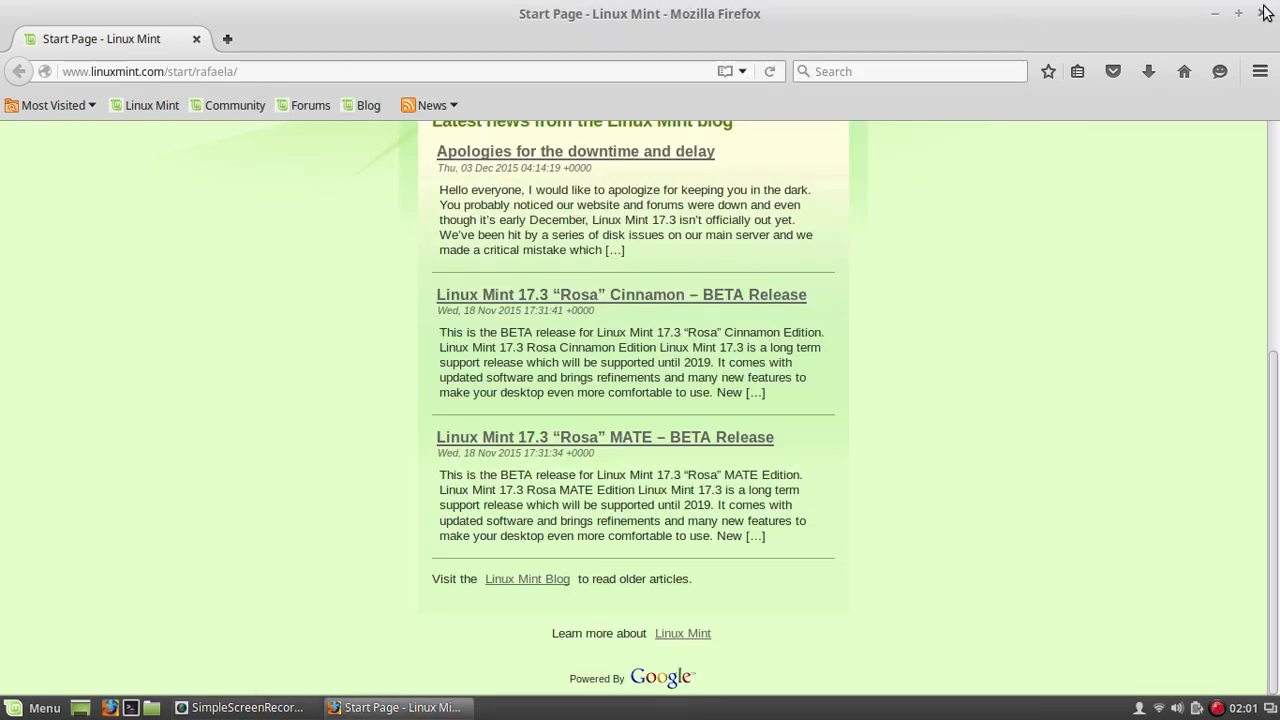